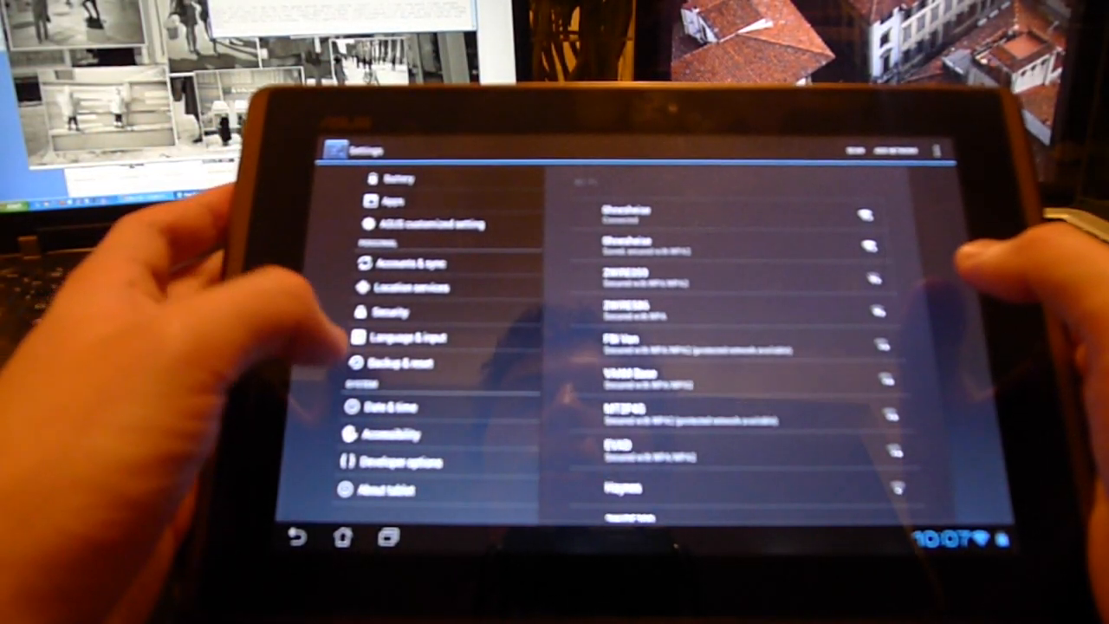
# Step: View the tablet's version information under About tablet
pyautogui.click(384, 489)
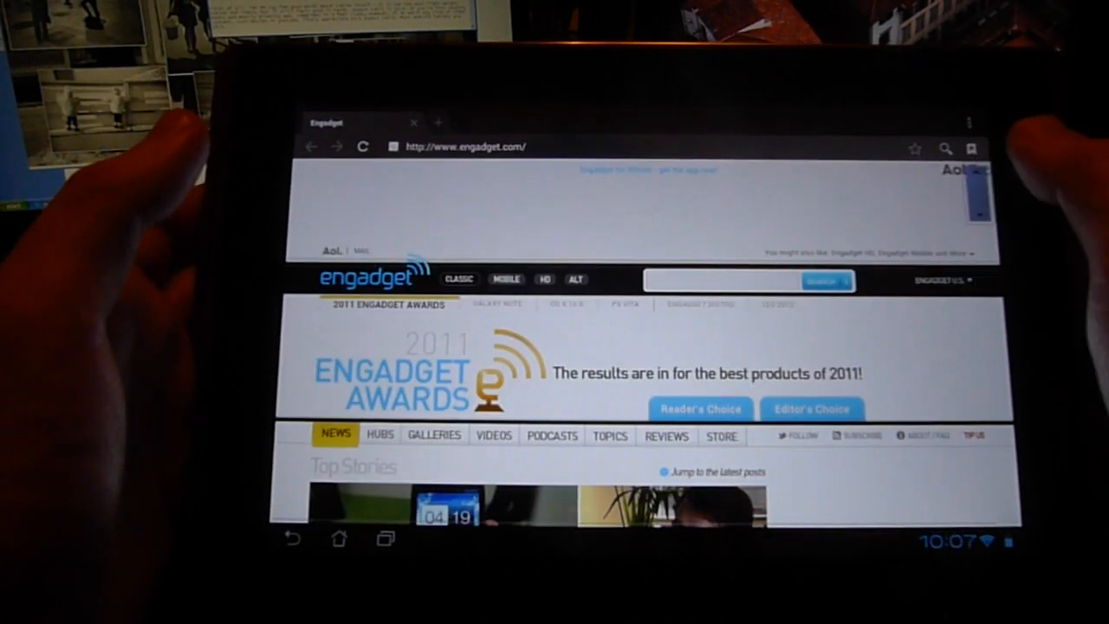
# Step: Scroll down the Engadget front page through the latest news posts
pyautogui.scroll(-3)
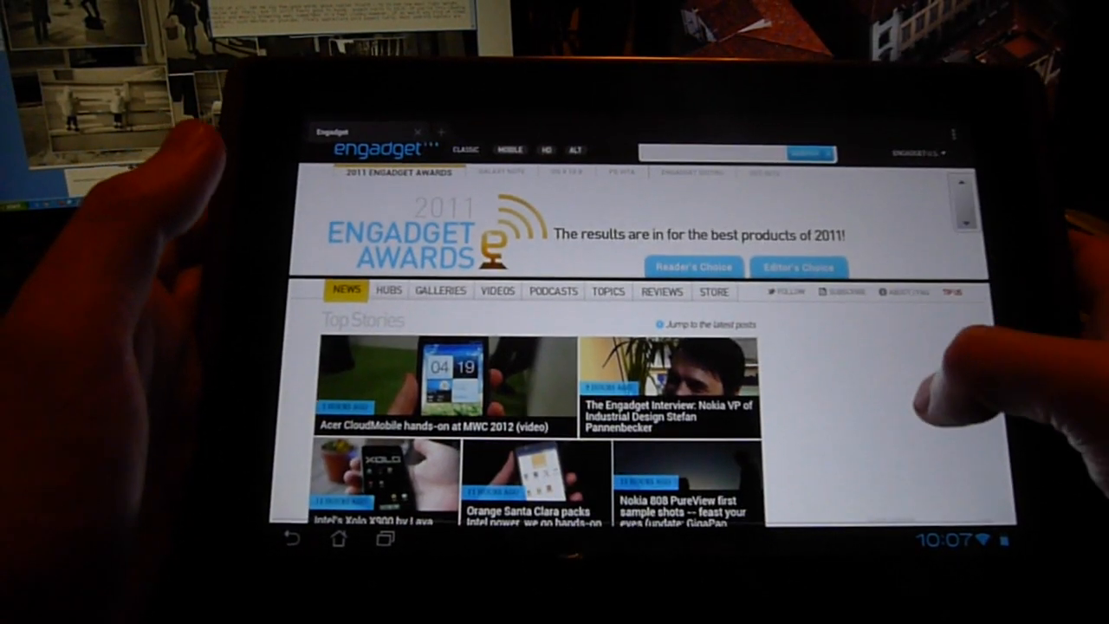
pyautogui.scroll(-3)
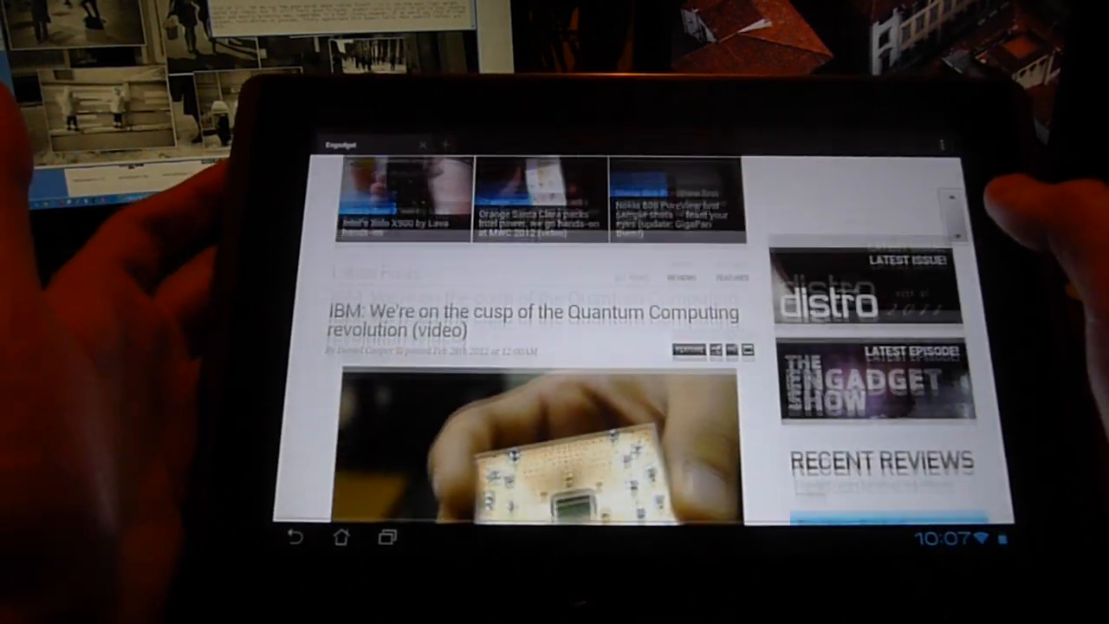
pyautogui.scroll(-3)
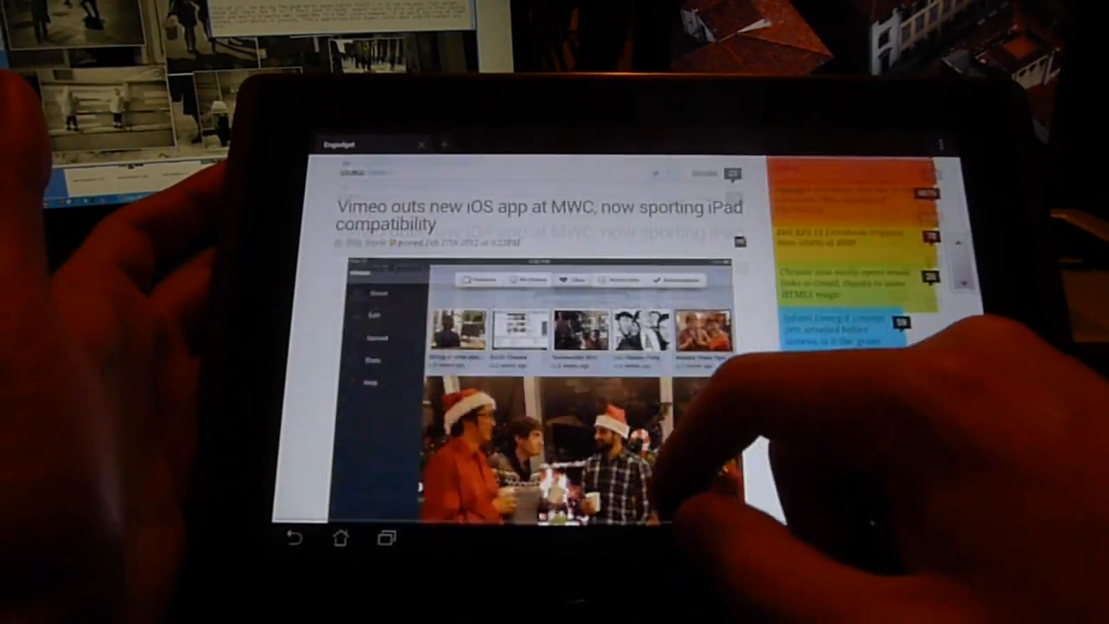
pyautogui.scroll(-3)
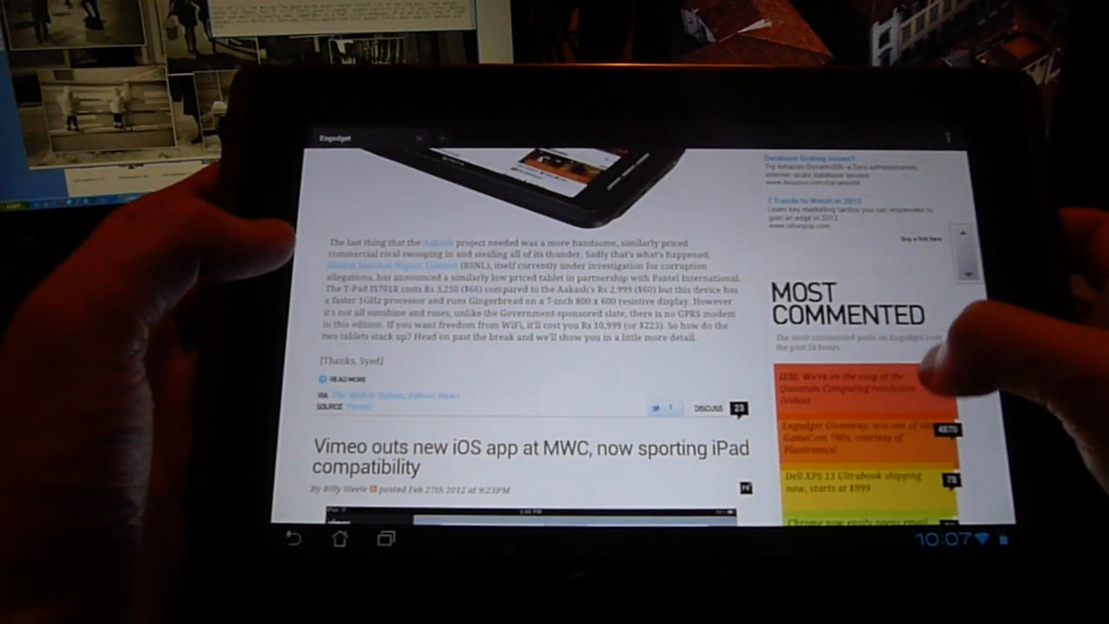
pyautogui.scroll(3)
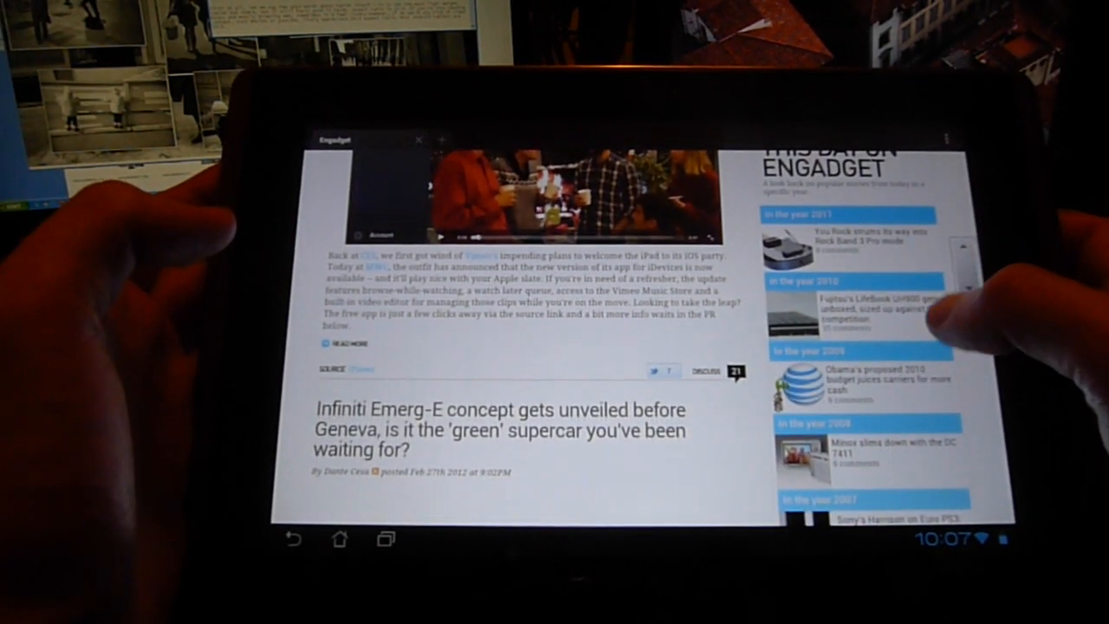
pyautogui.scroll(-3)
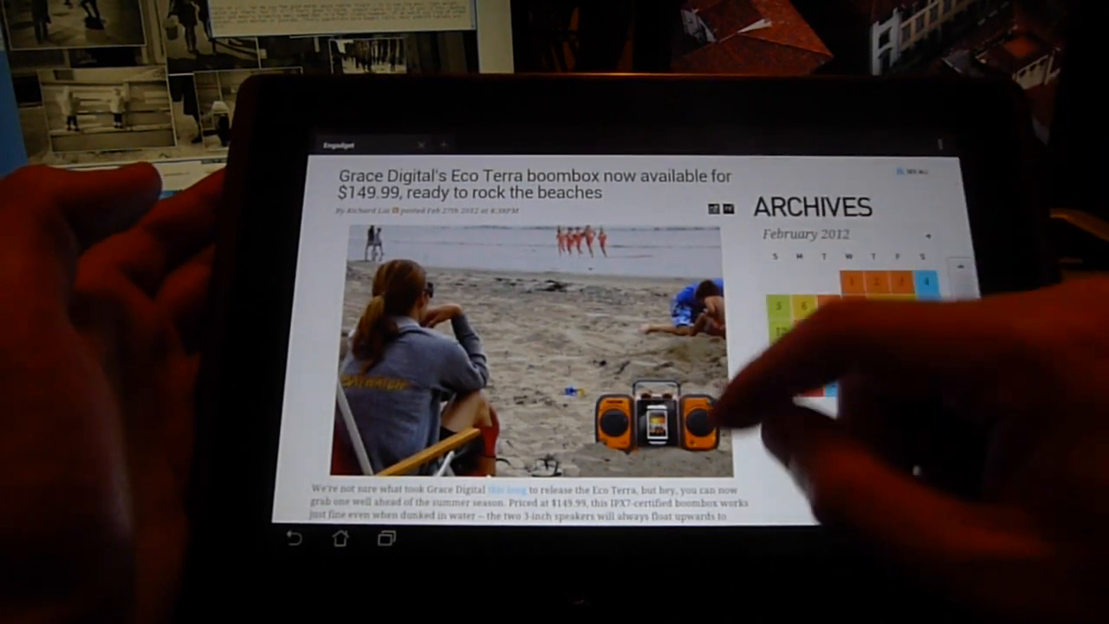
pyautogui.scroll(-3)
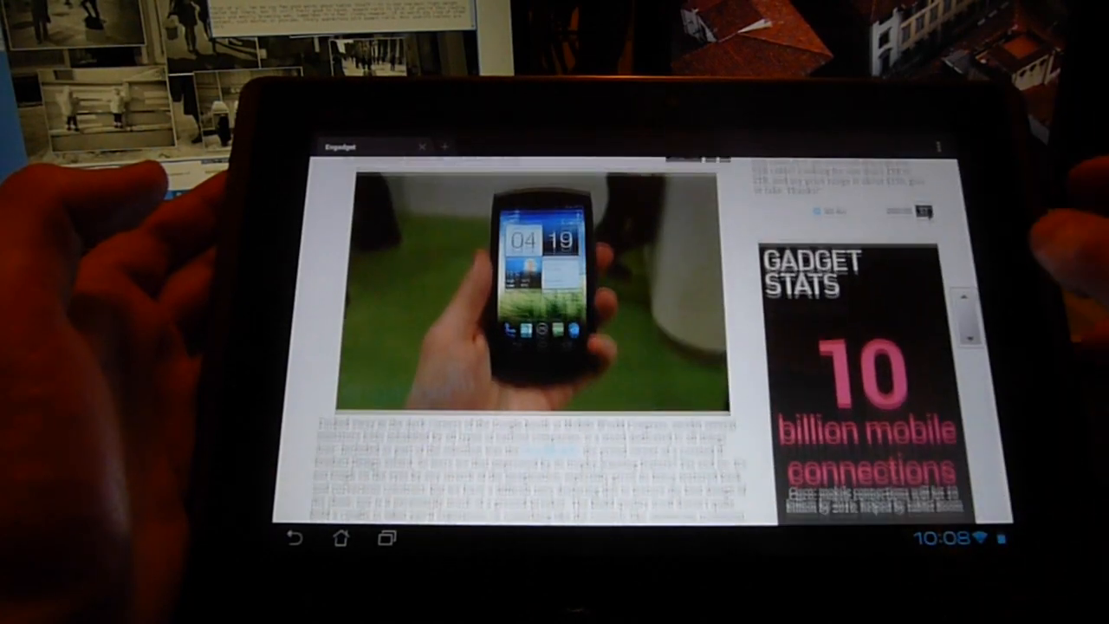
pyautogui.scroll(-3)
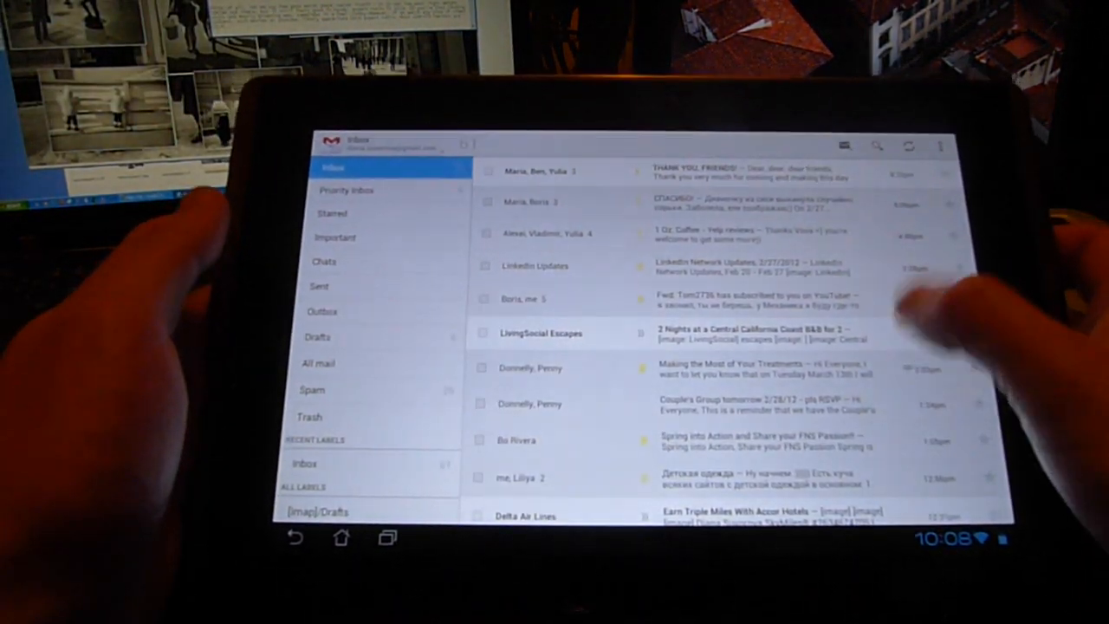
# Step: Open the Google Offers spa deal email, then the LivingSocial Deals message
pyautogui.scroll(-3)
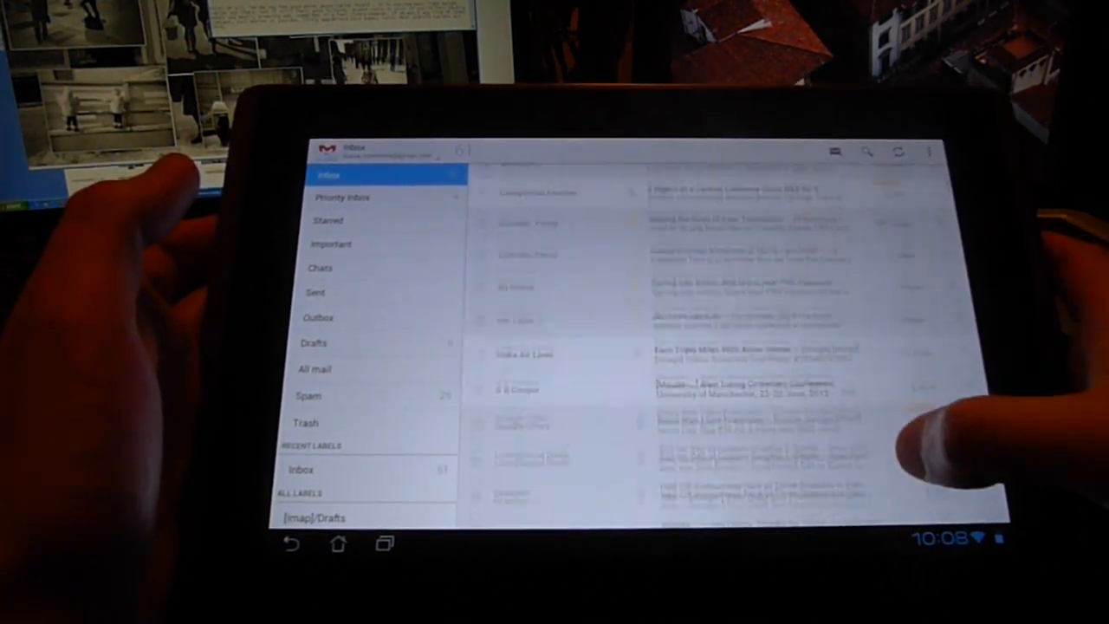
pyautogui.scroll(-3)
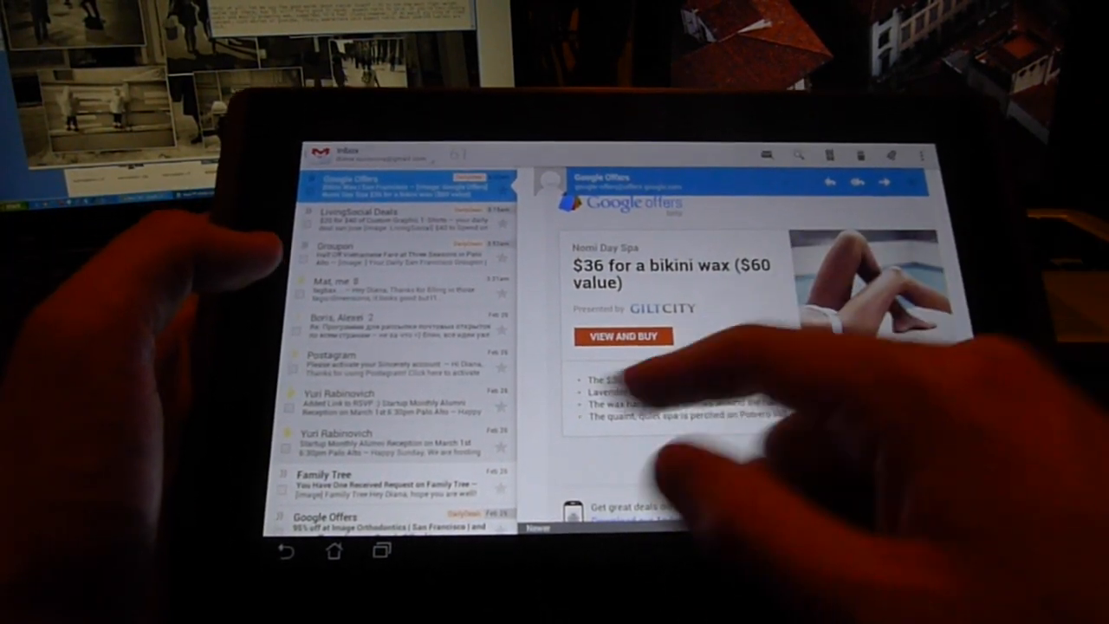
pyautogui.click(373, 217)
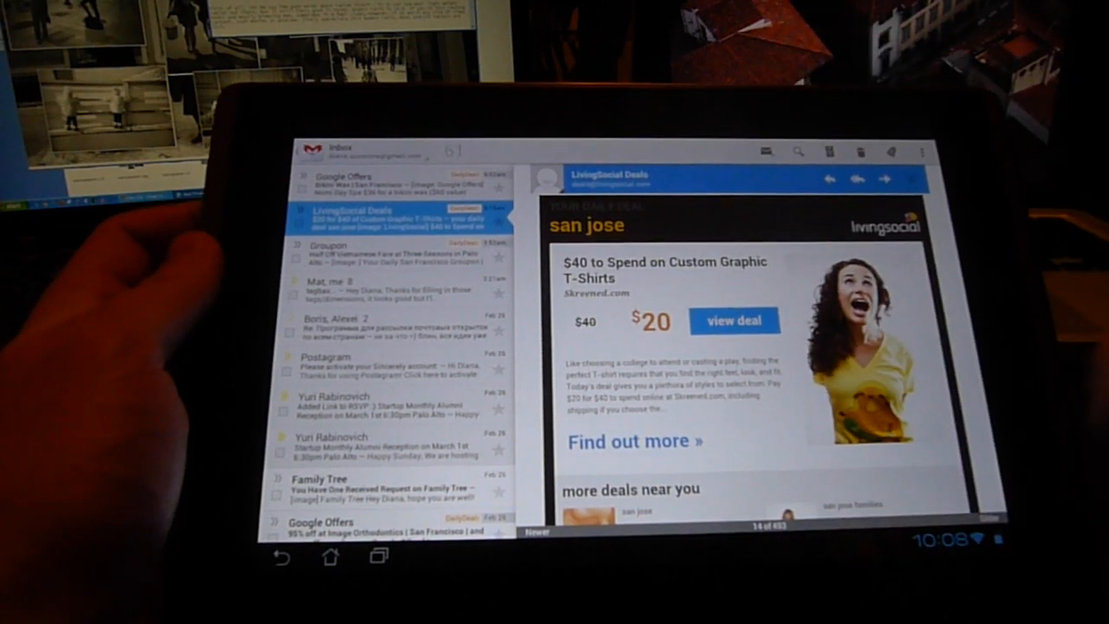
pyautogui.click(390, 255)
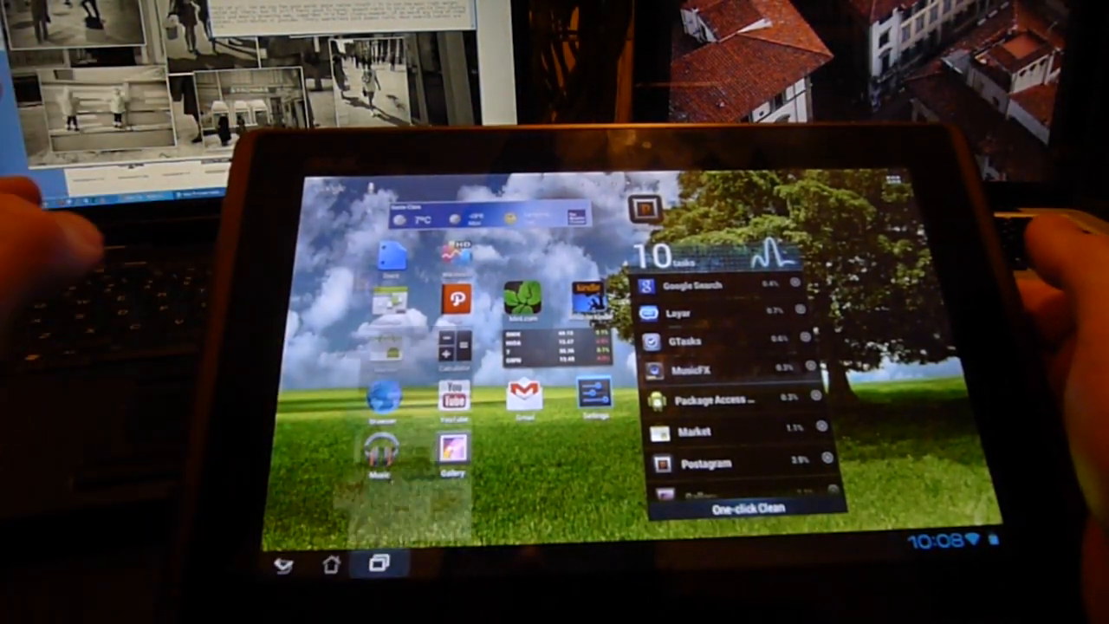
# Step: Reopen Gallery on the dog photo from the recent apps list
pyautogui.click(376, 565)
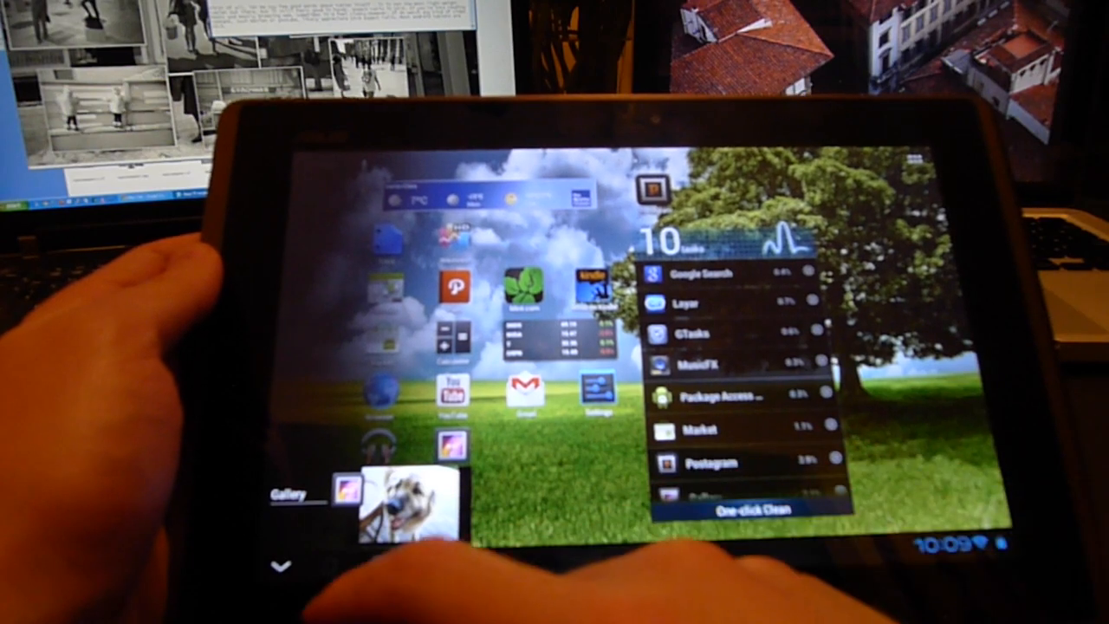
pyautogui.click(407, 503)
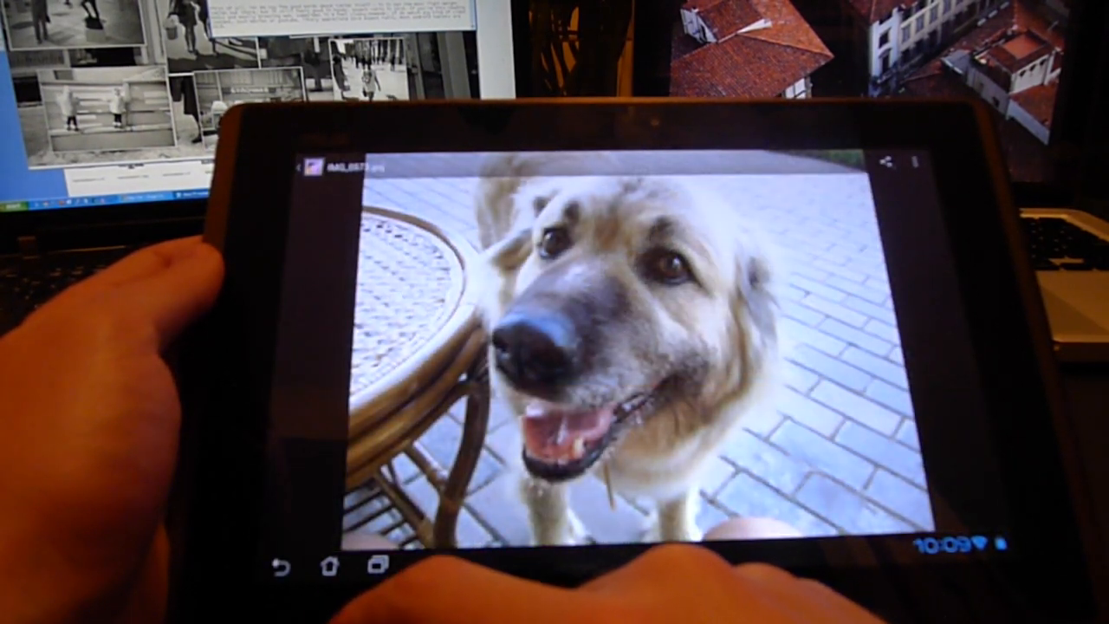